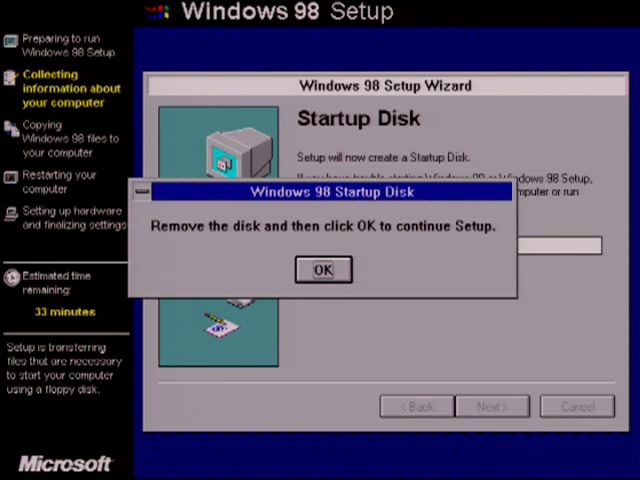
Confirm the floppy is removed in the Windows 98 Startup Disk dialog, reaching Start Copying Files
left_click(323, 270)
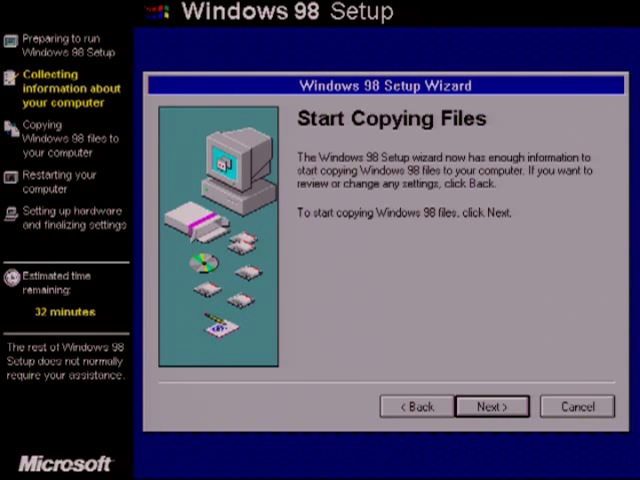